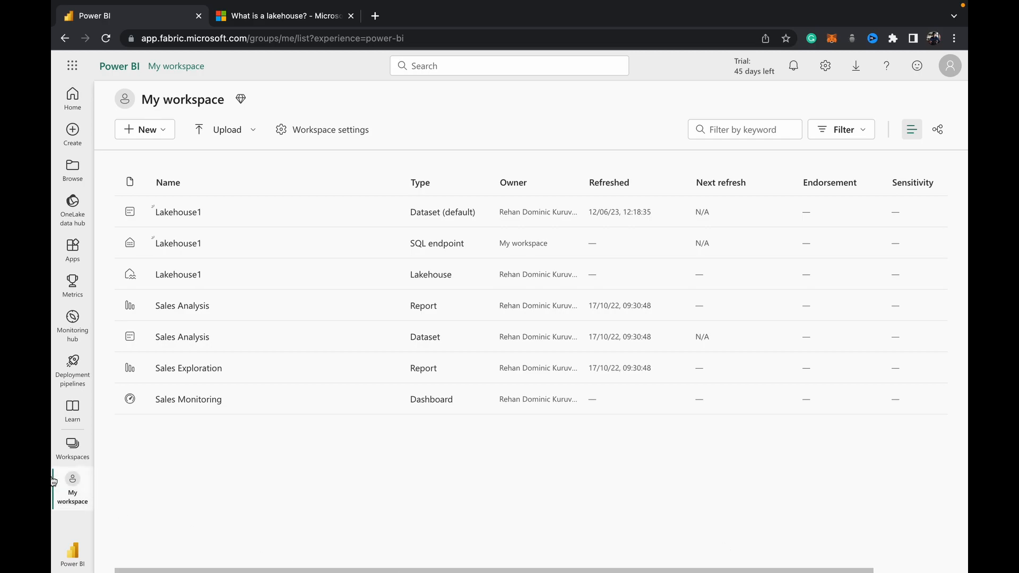
# Go to the Power BI home page and show the workspaces list
pyautogui.click(73, 444)
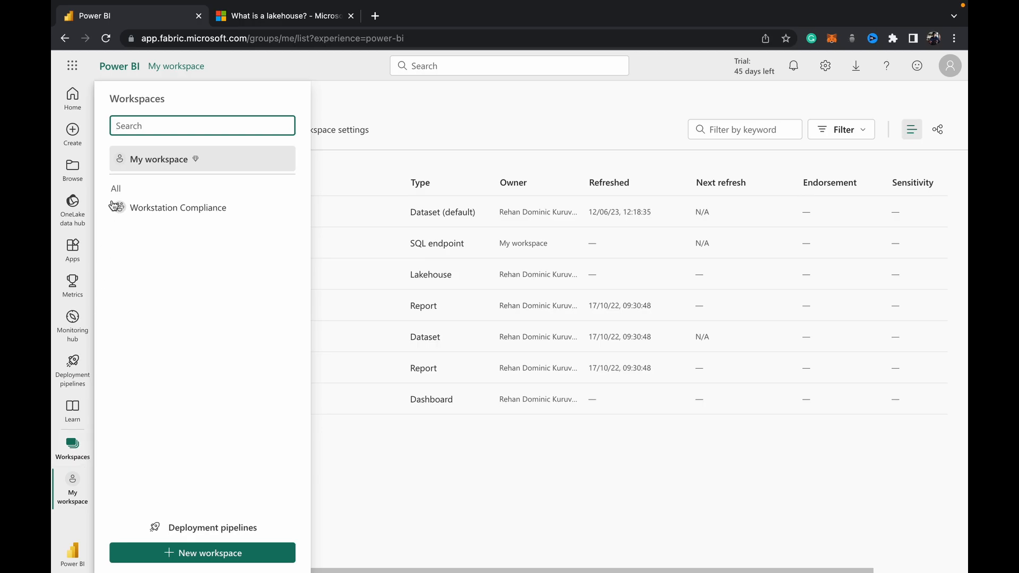
pyautogui.click(159, 159)
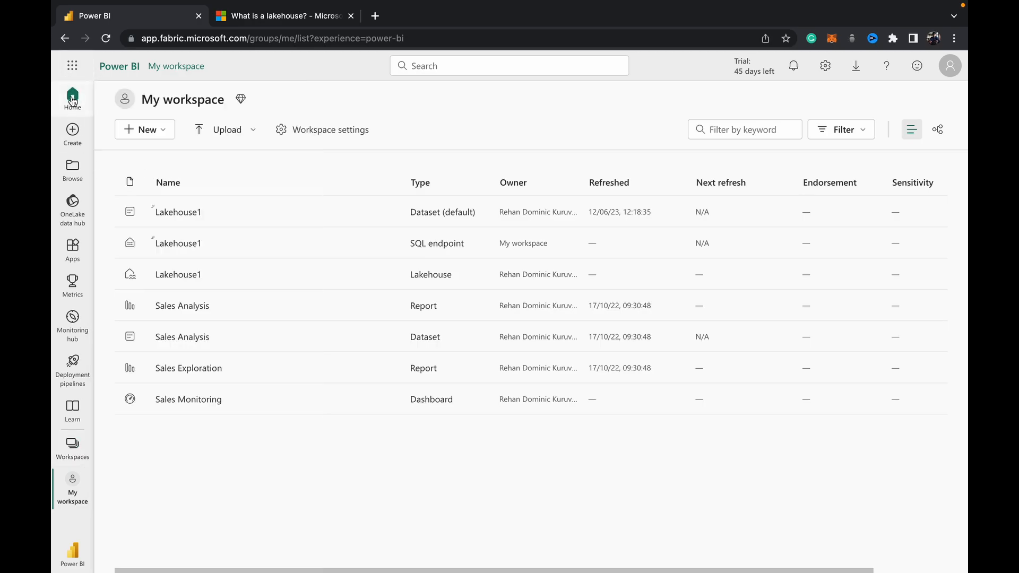
pyautogui.click(72, 98)
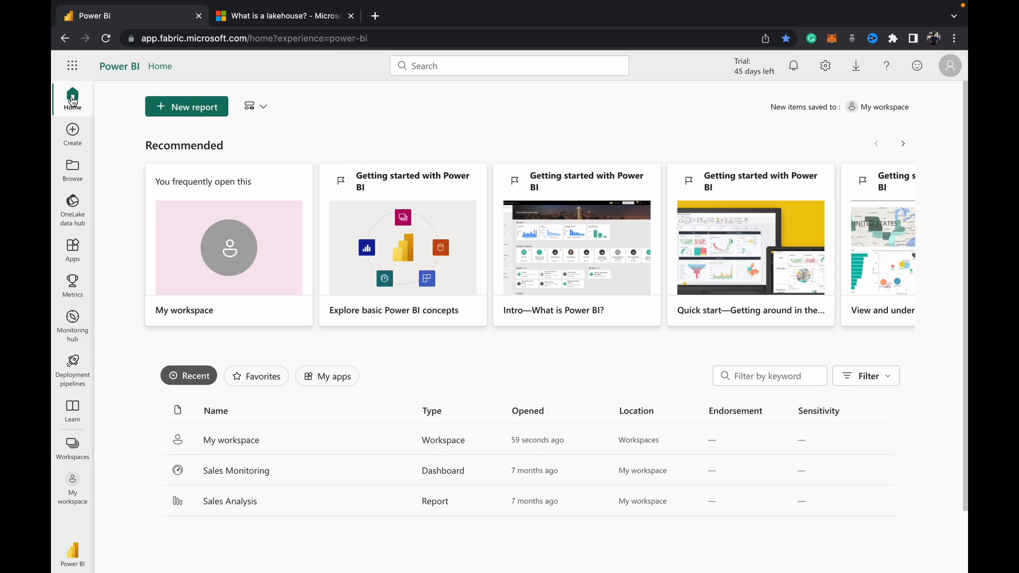
pyautogui.moveTo(73, 448)
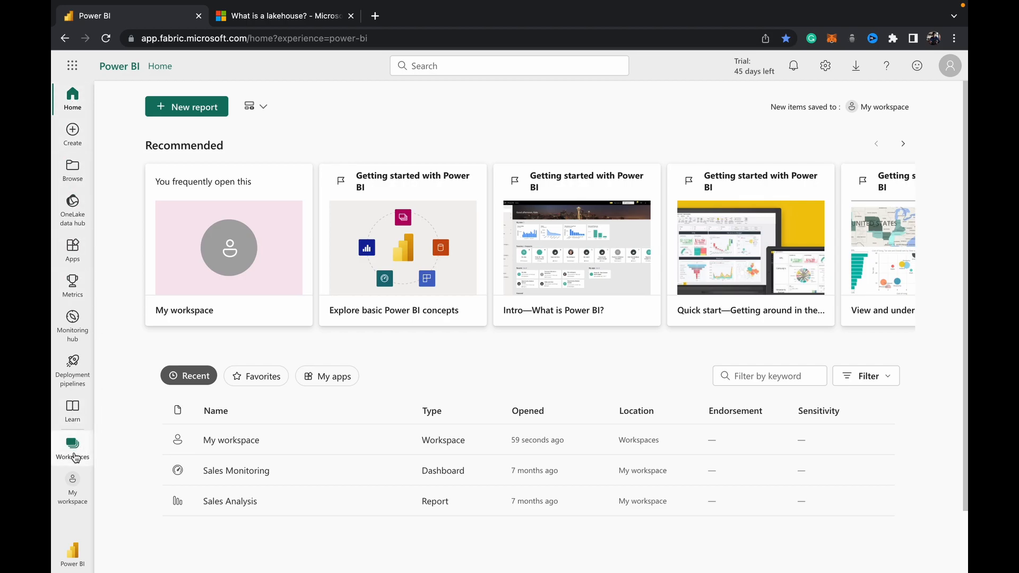
pyautogui.click(73, 443)
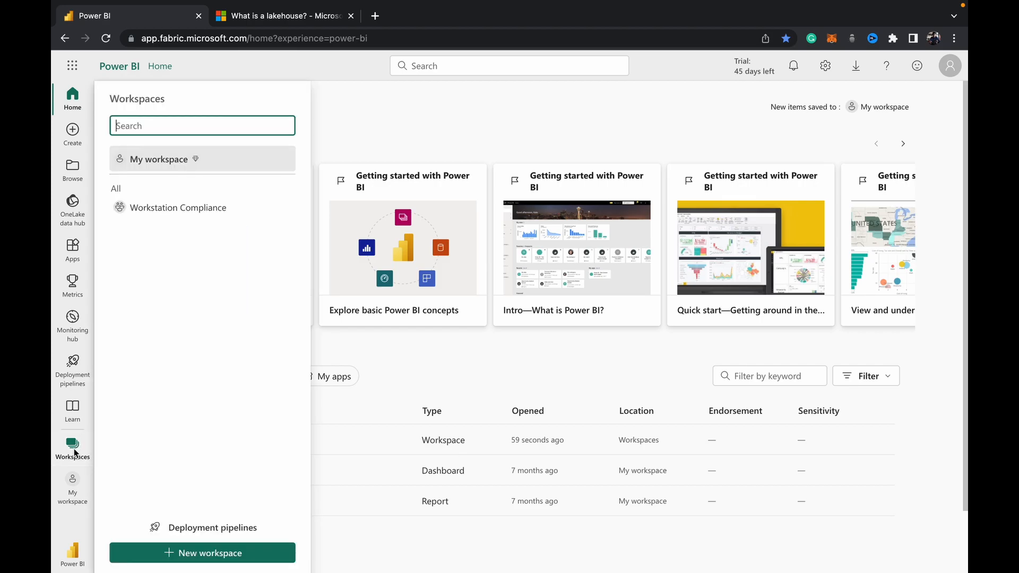
pyautogui.moveTo(151, 162)
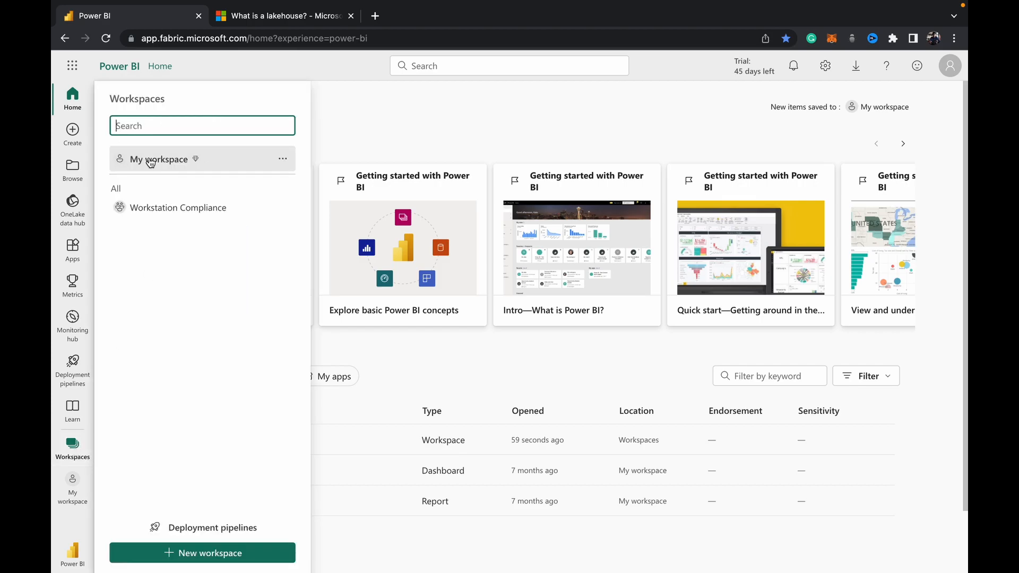
# Open My workspace and select the Lakehouse1 lakehouse item
pyautogui.click(158, 159)
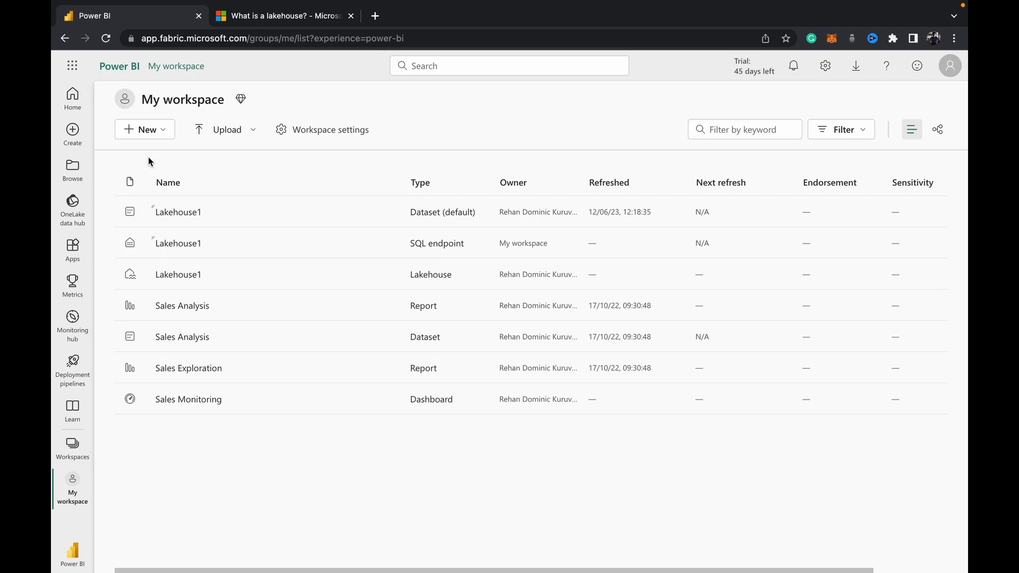
pyautogui.moveTo(194, 251)
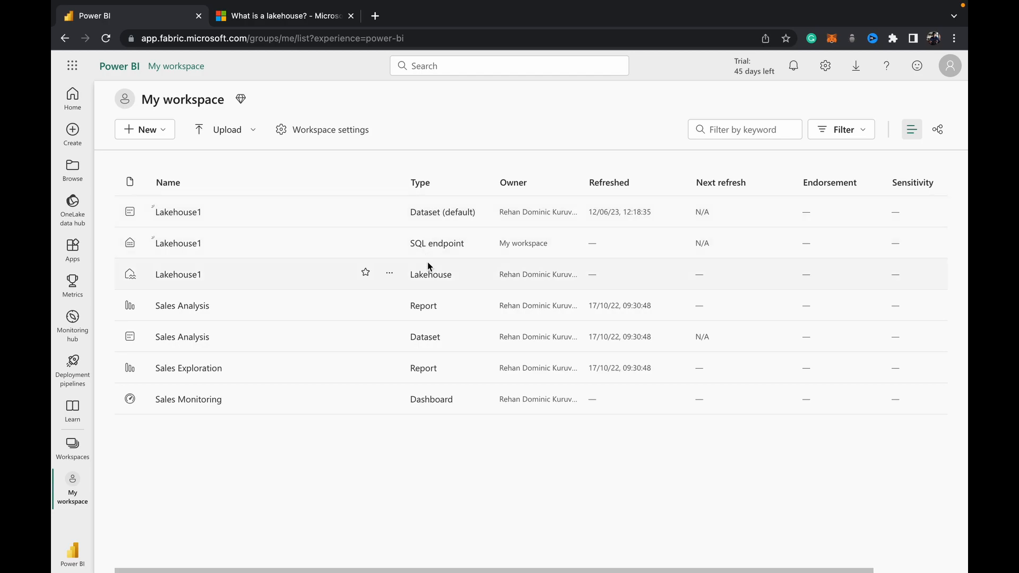
pyautogui.moveTo(191, 253)
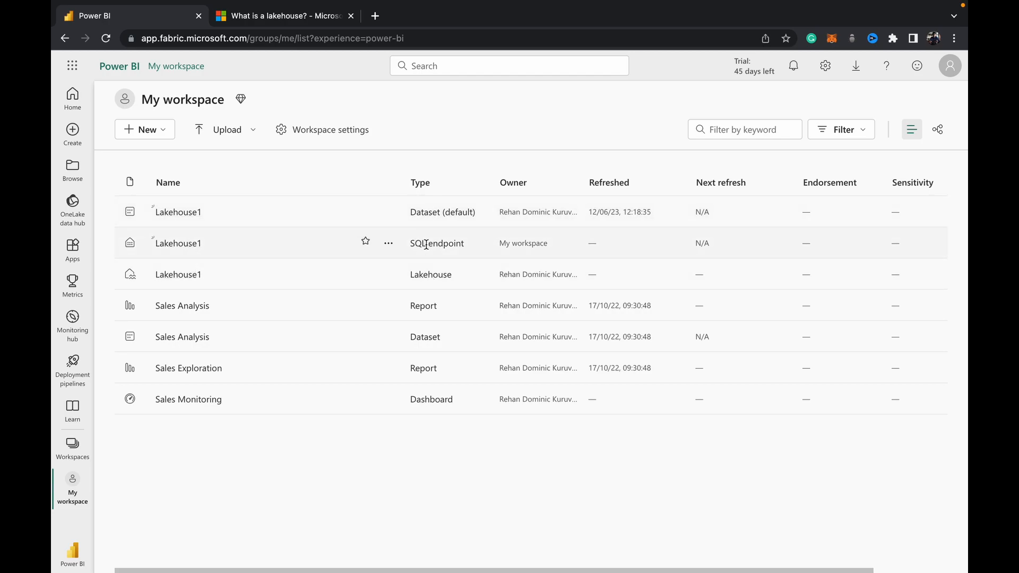
pyautogui.moveTo(427, 244)
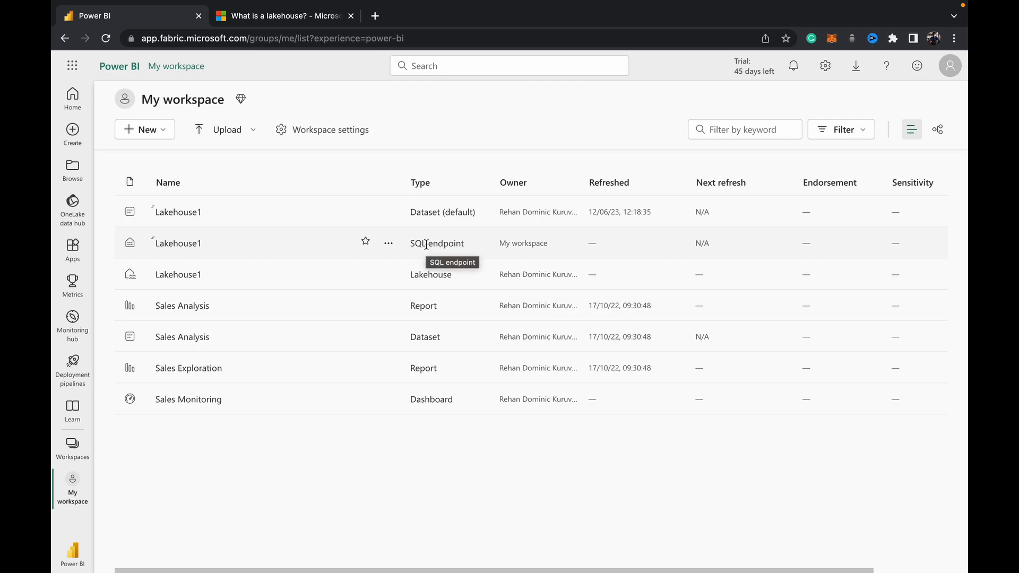
pyautogui.moveTo(431, 265)
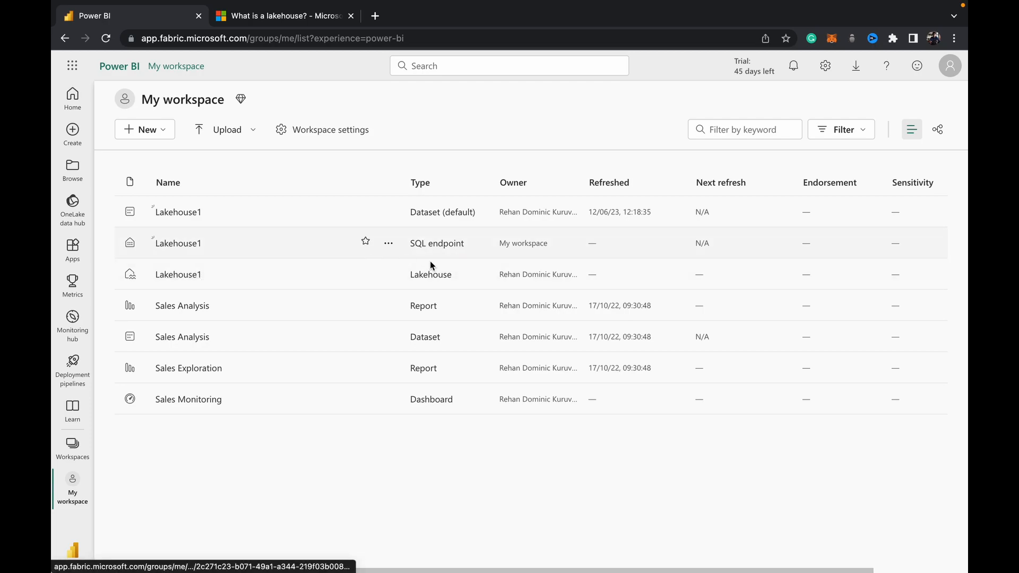
pyautogui.click(177, 275)
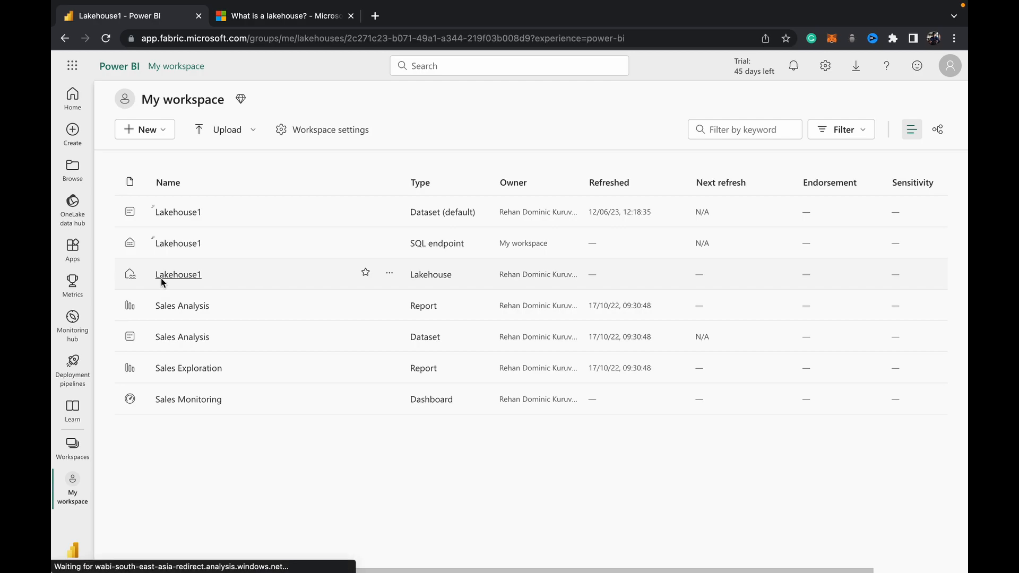
# Open Lakehouse1 and choose Upload files for its Files folder
pyautogui.click(178, 275)
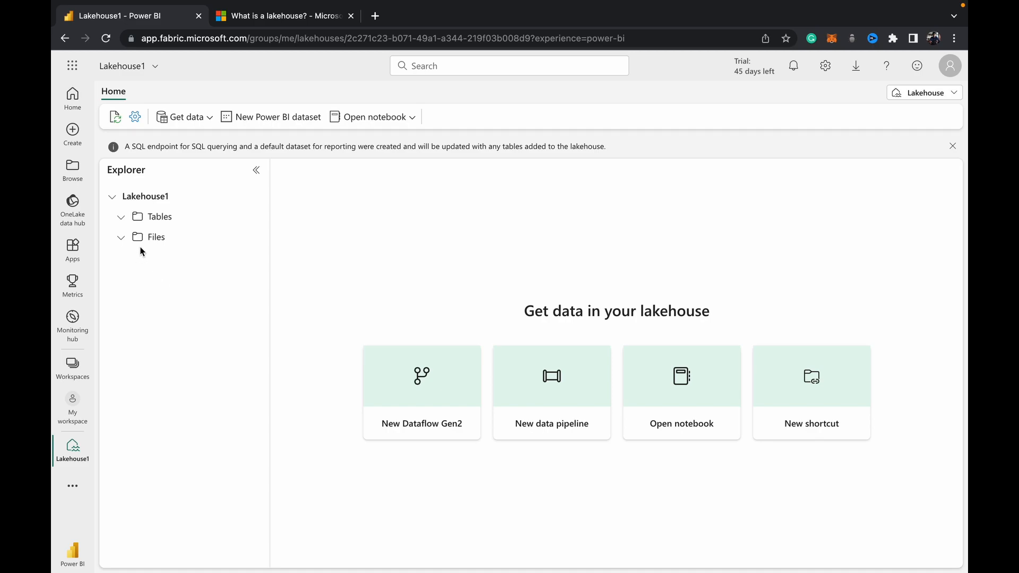
pyautogui.moveTo(163, 243)
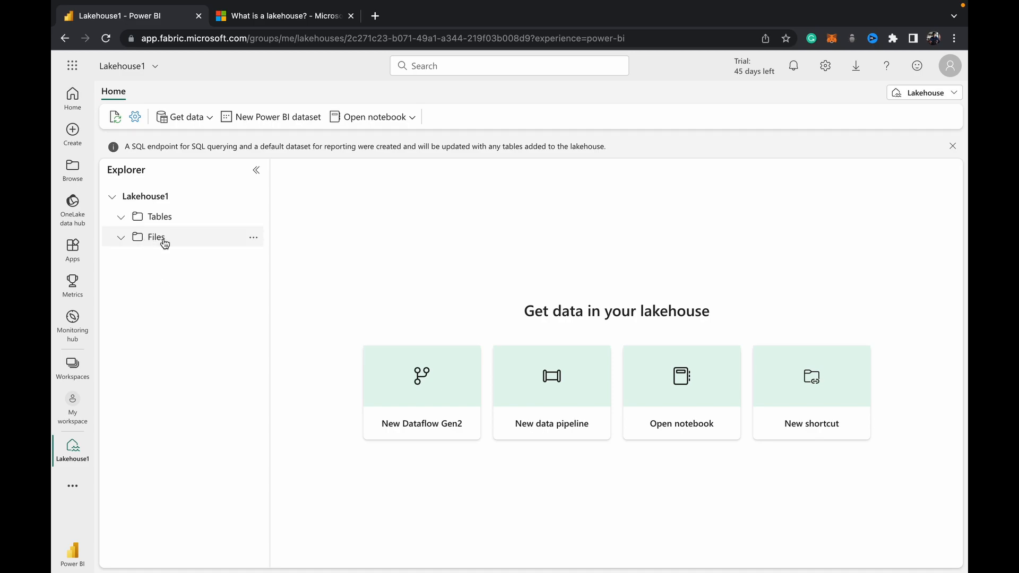
pyautogui.moveTo(174, 237)
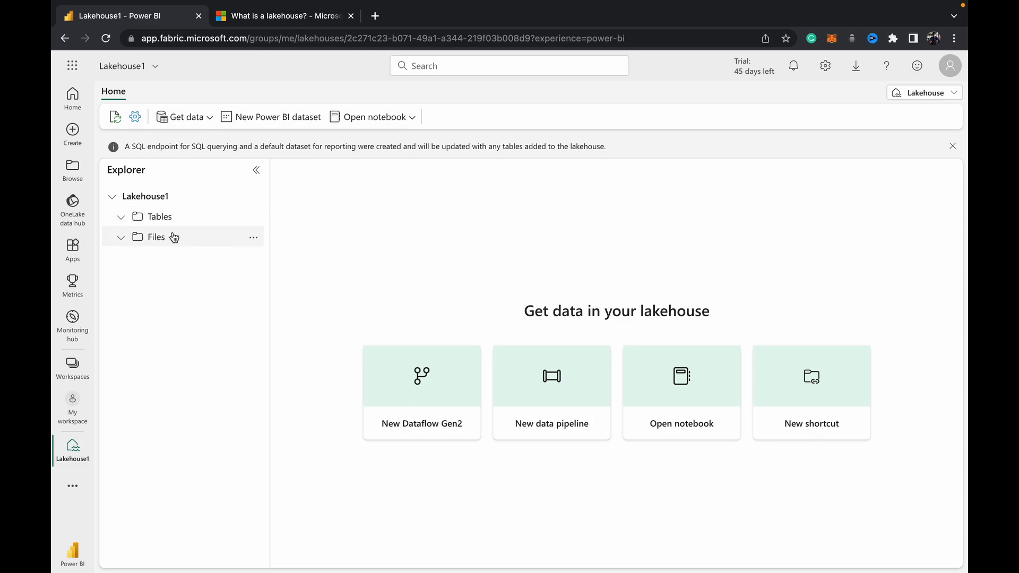
pyautogui.moveTo(254, 240)
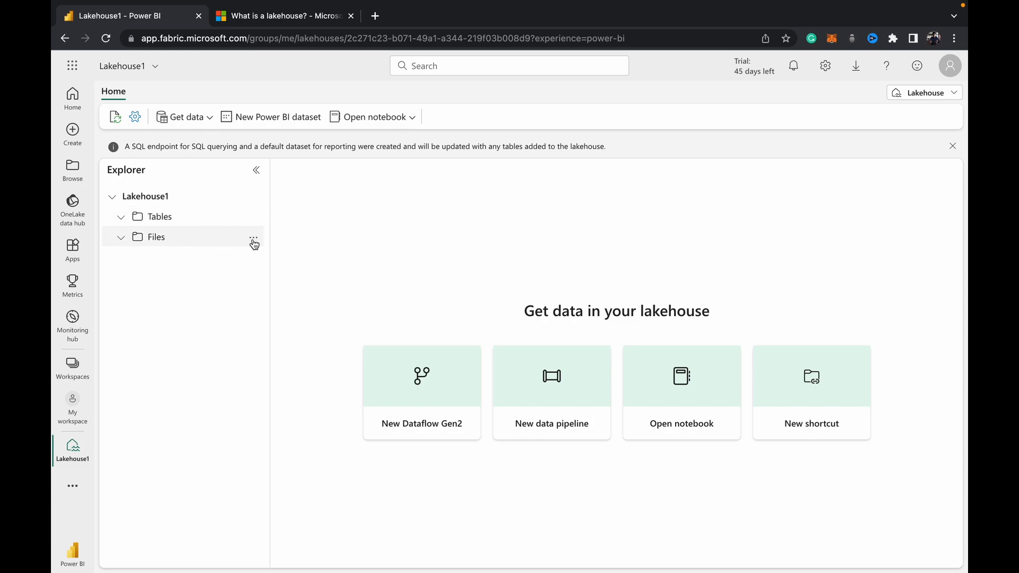
pyautogui.click(254, 240)
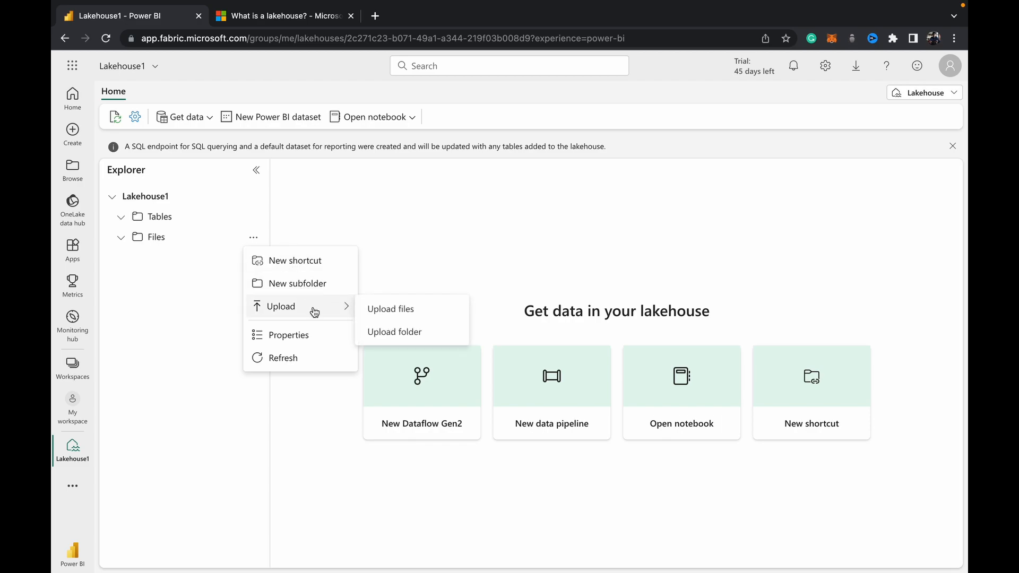
pyautogui.click(391, 309)
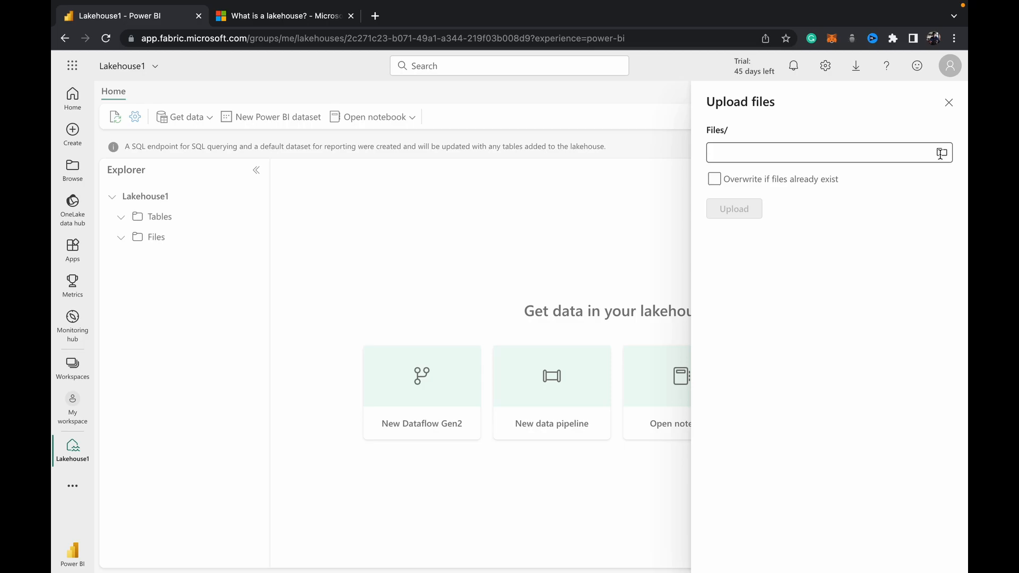
# Pick sample_csv.csv from Desktop > MOCK DATA and upload it
pyautogui.click(942, 153)
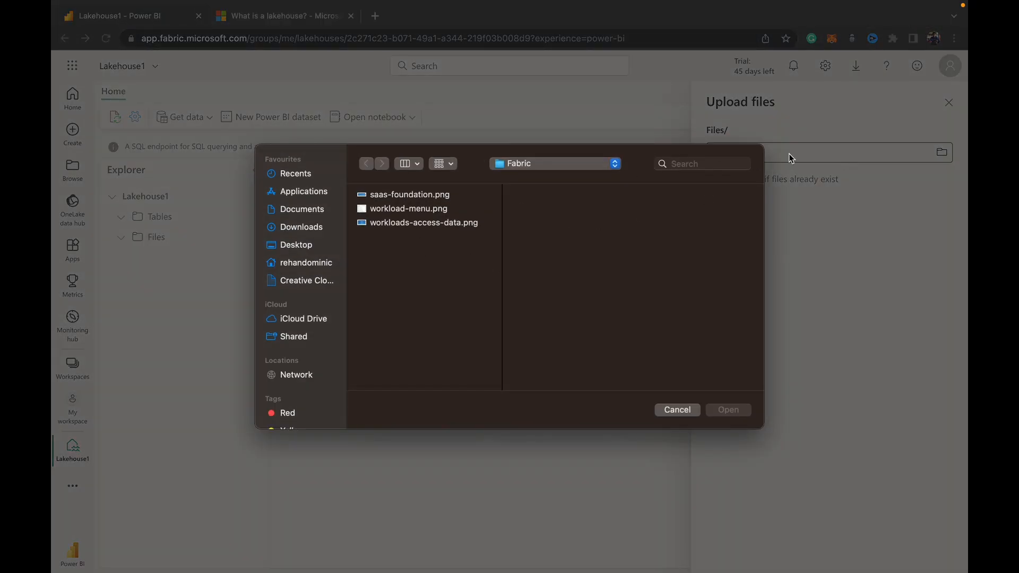
pyautogui.moveTo(302, 225)
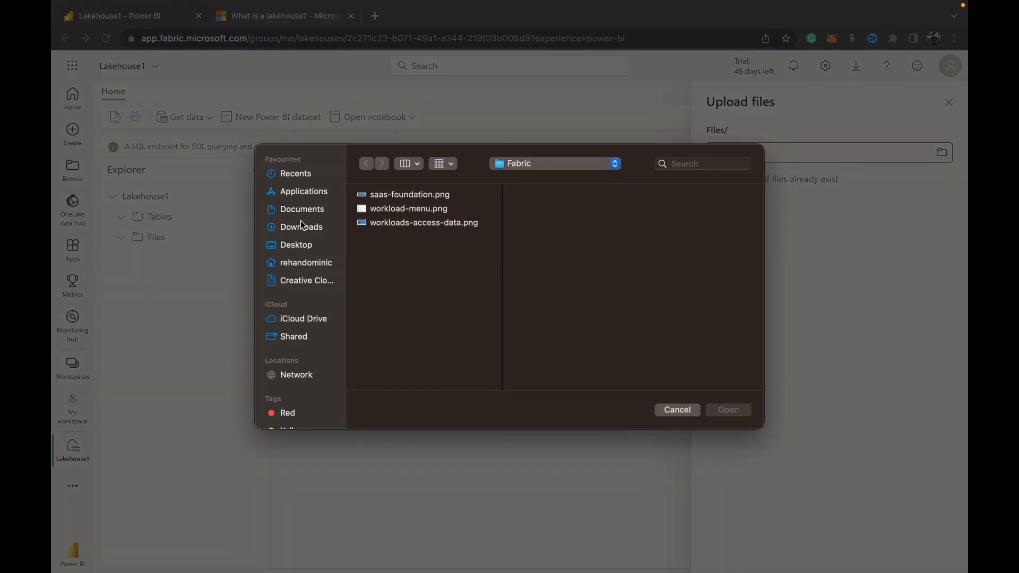
pyautogui.click(296, 244)
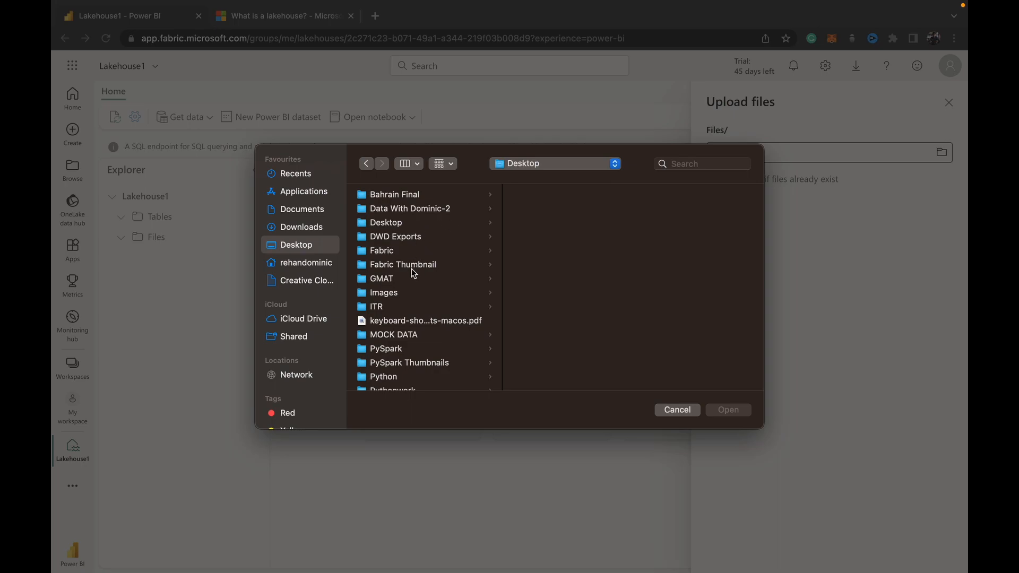
pyautogui.click(393, 335)
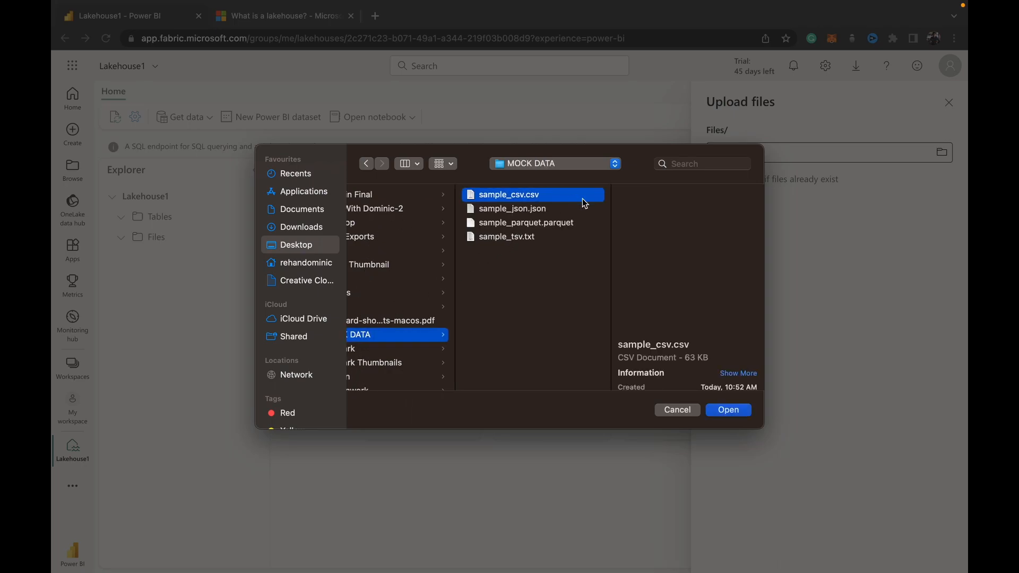
pyautogui.click(728, 409)
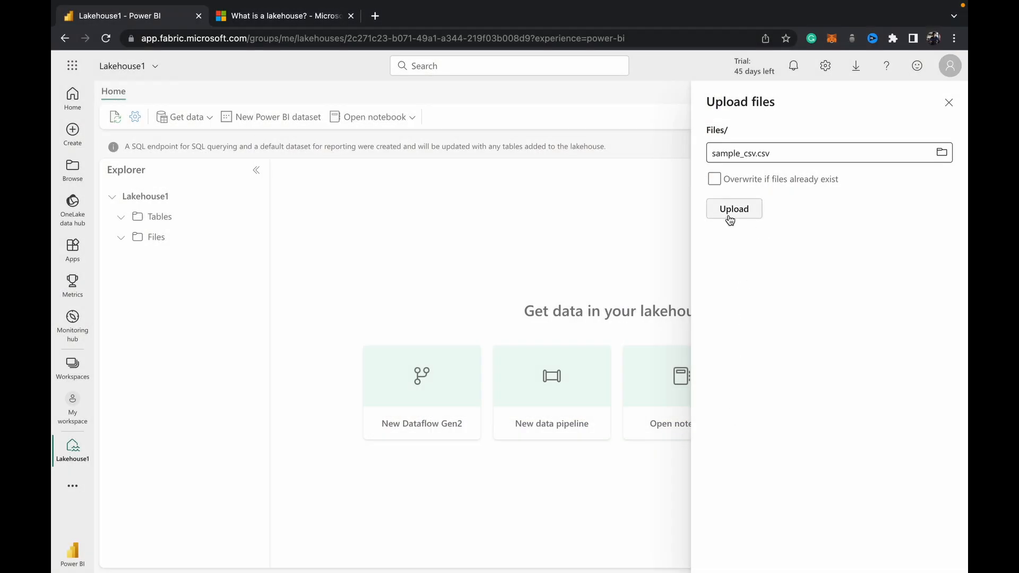
pyautogui.moveTo(722, 216)
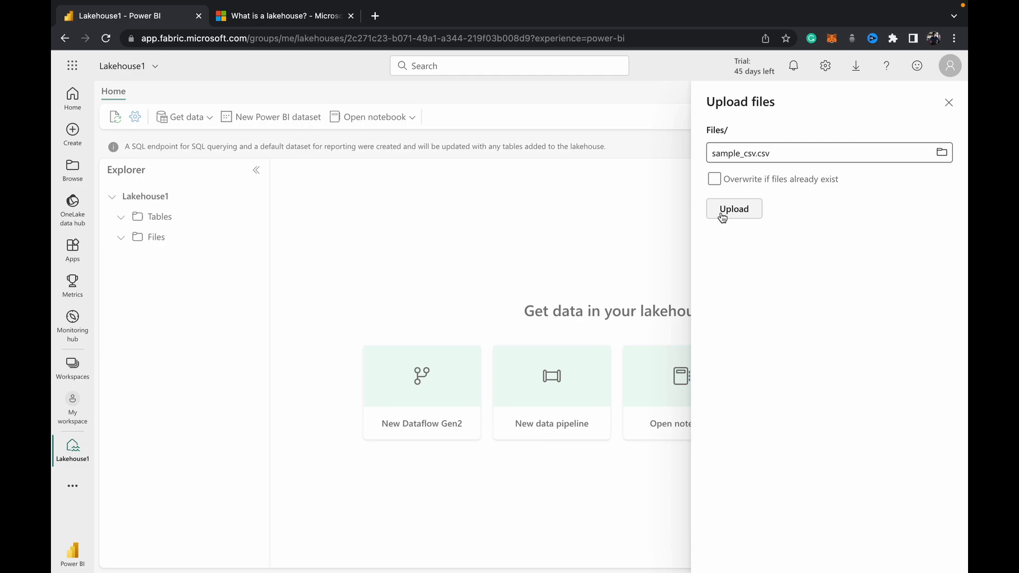
pyautogui.click(734, 209)
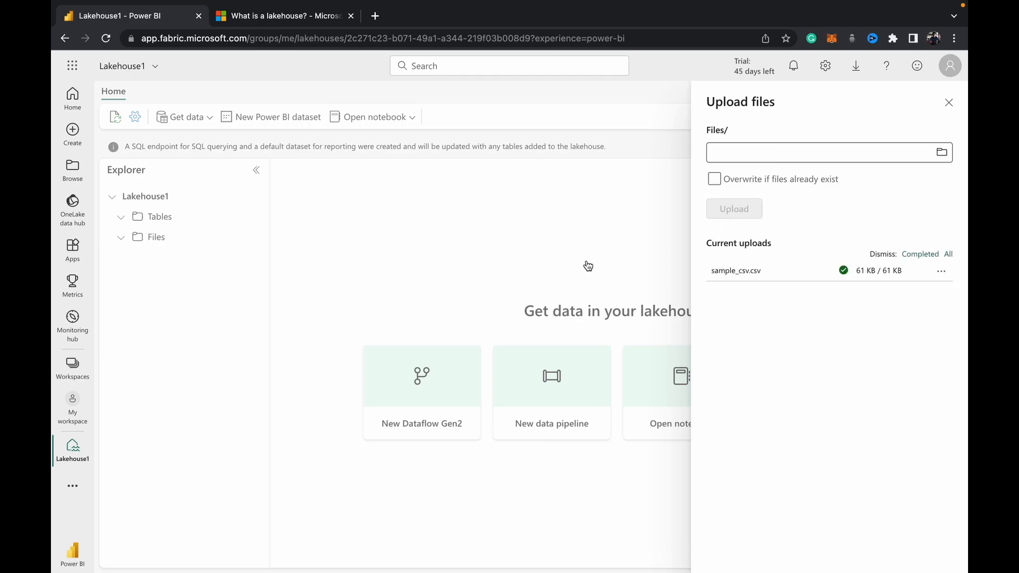
# Close the upload pane, open Files, and scroll through the sample_csv.csv preview rows
pyautogui.click(948, 103)
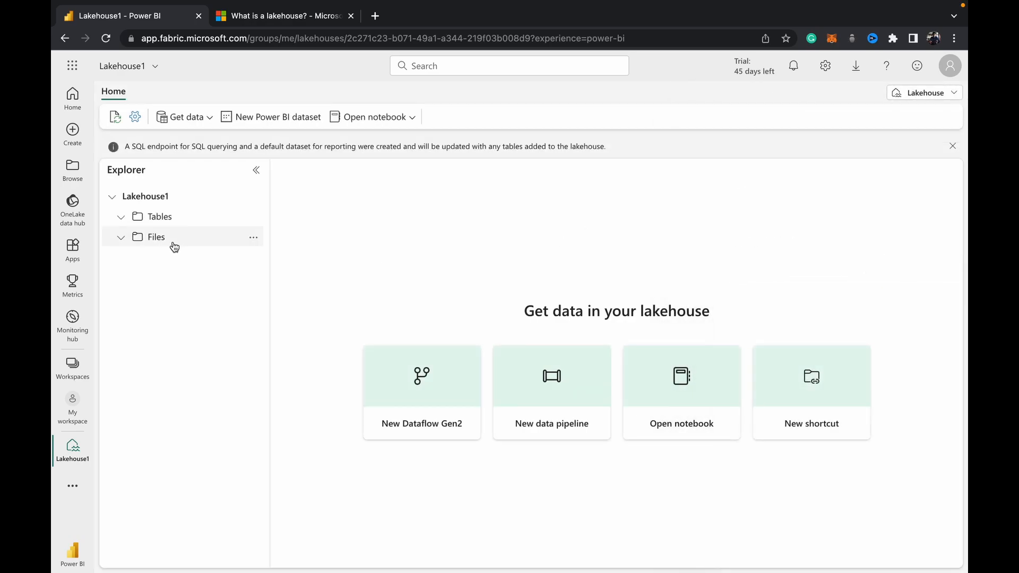
pyautogui.click(156, 236)
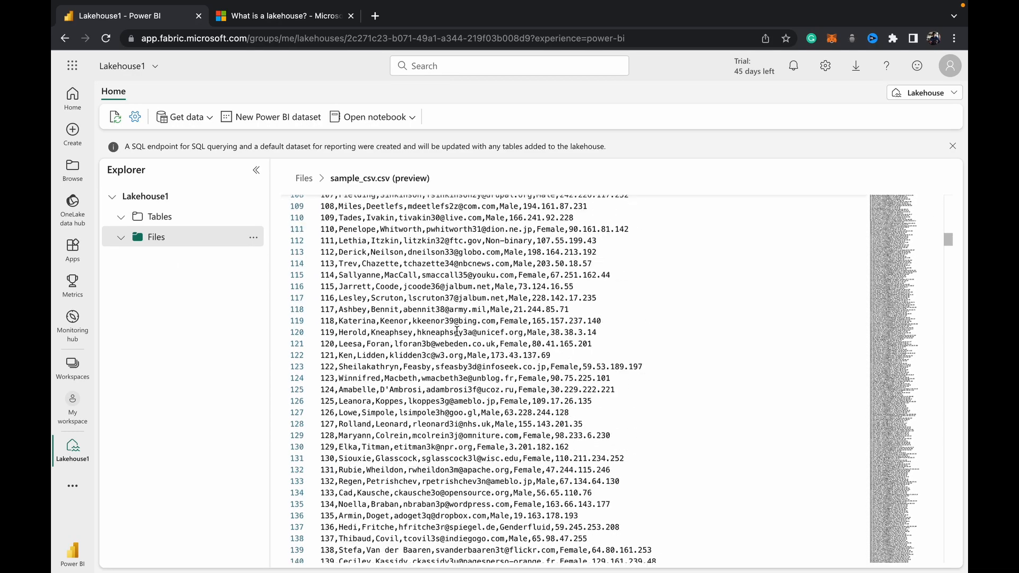
pyautogui.scroll(-3)
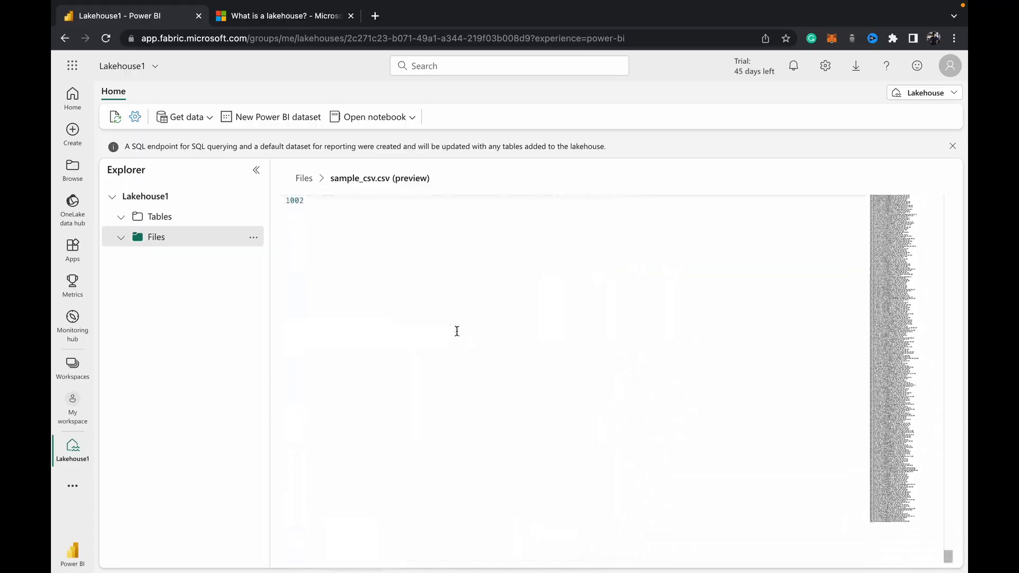
pyautogui.scroll(-3)
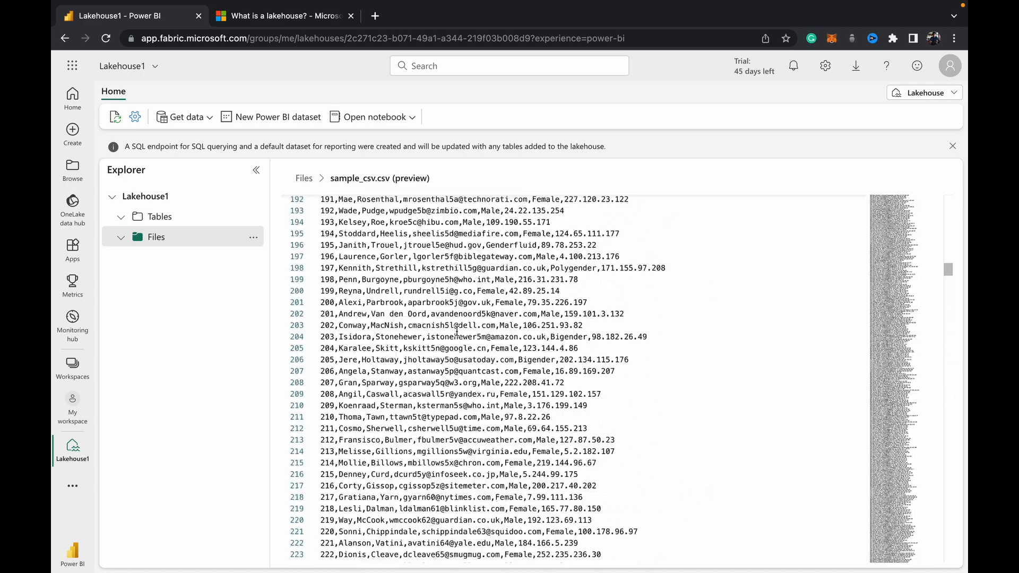